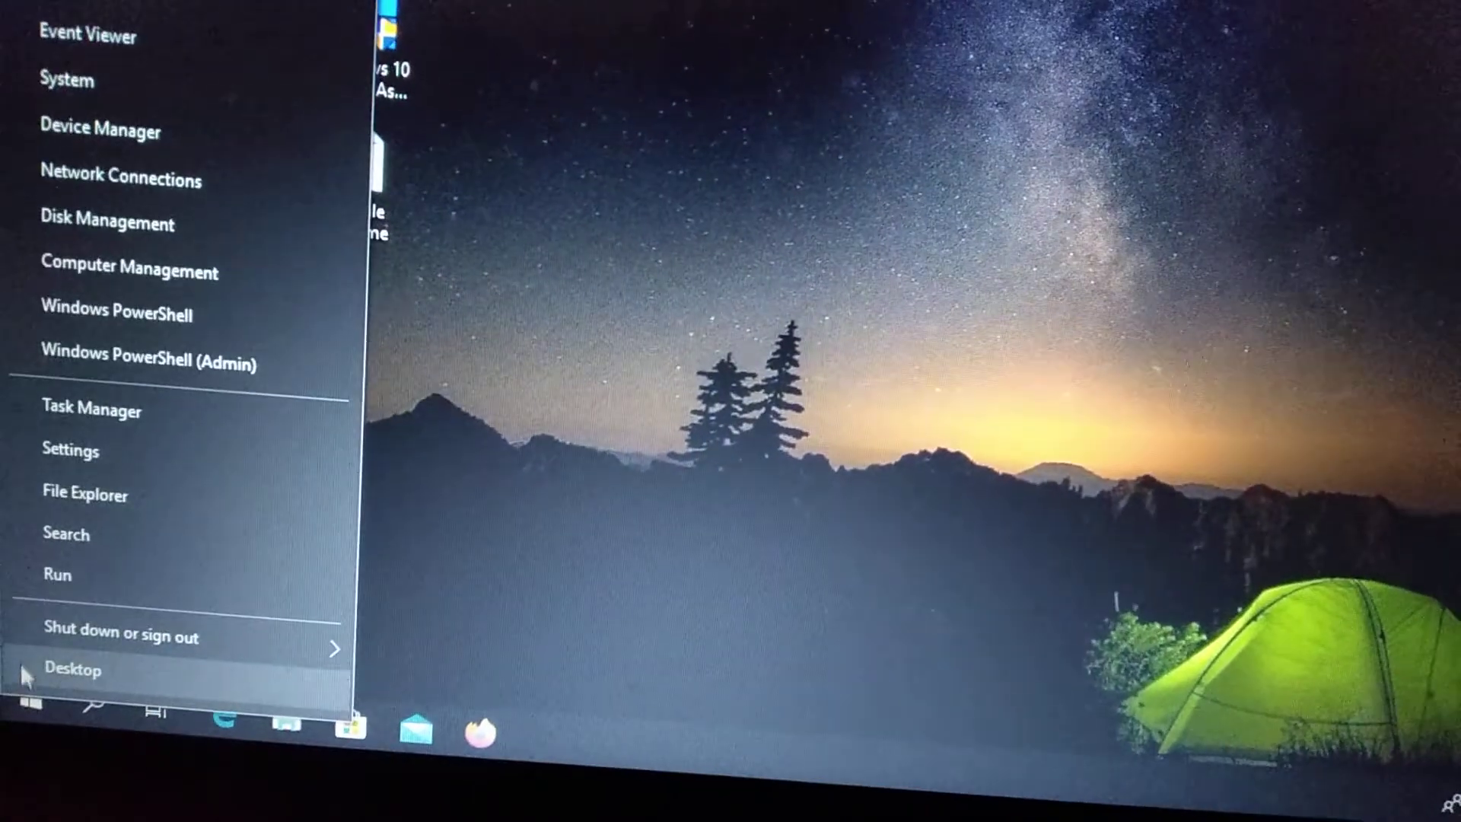
Show the Start menu's power options for shutting down or restarting.
{"action": "left_click", "coordinate": [72, 668]}
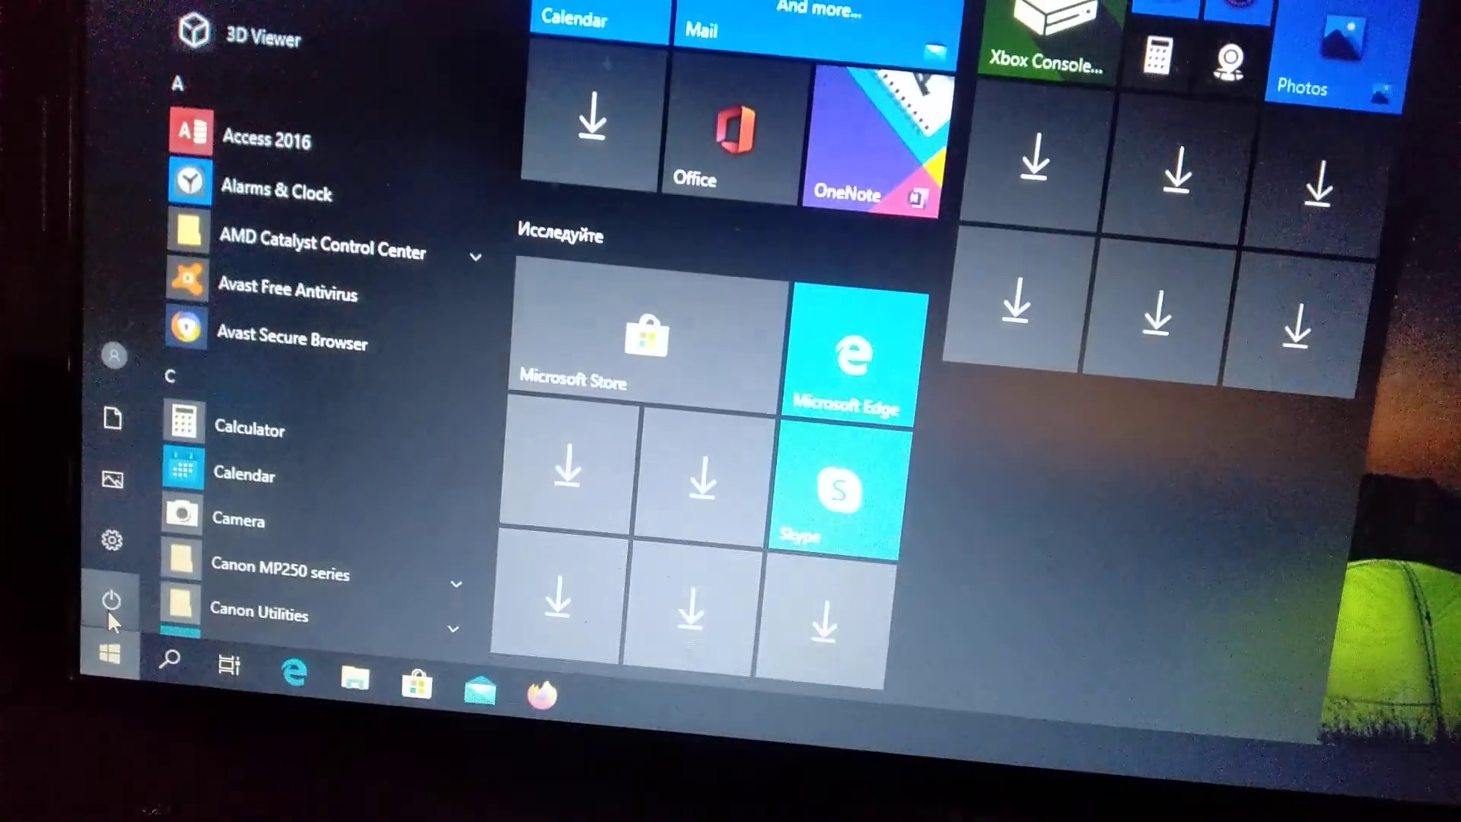
{"action": "left_click", "coordinate": [111, 598]}
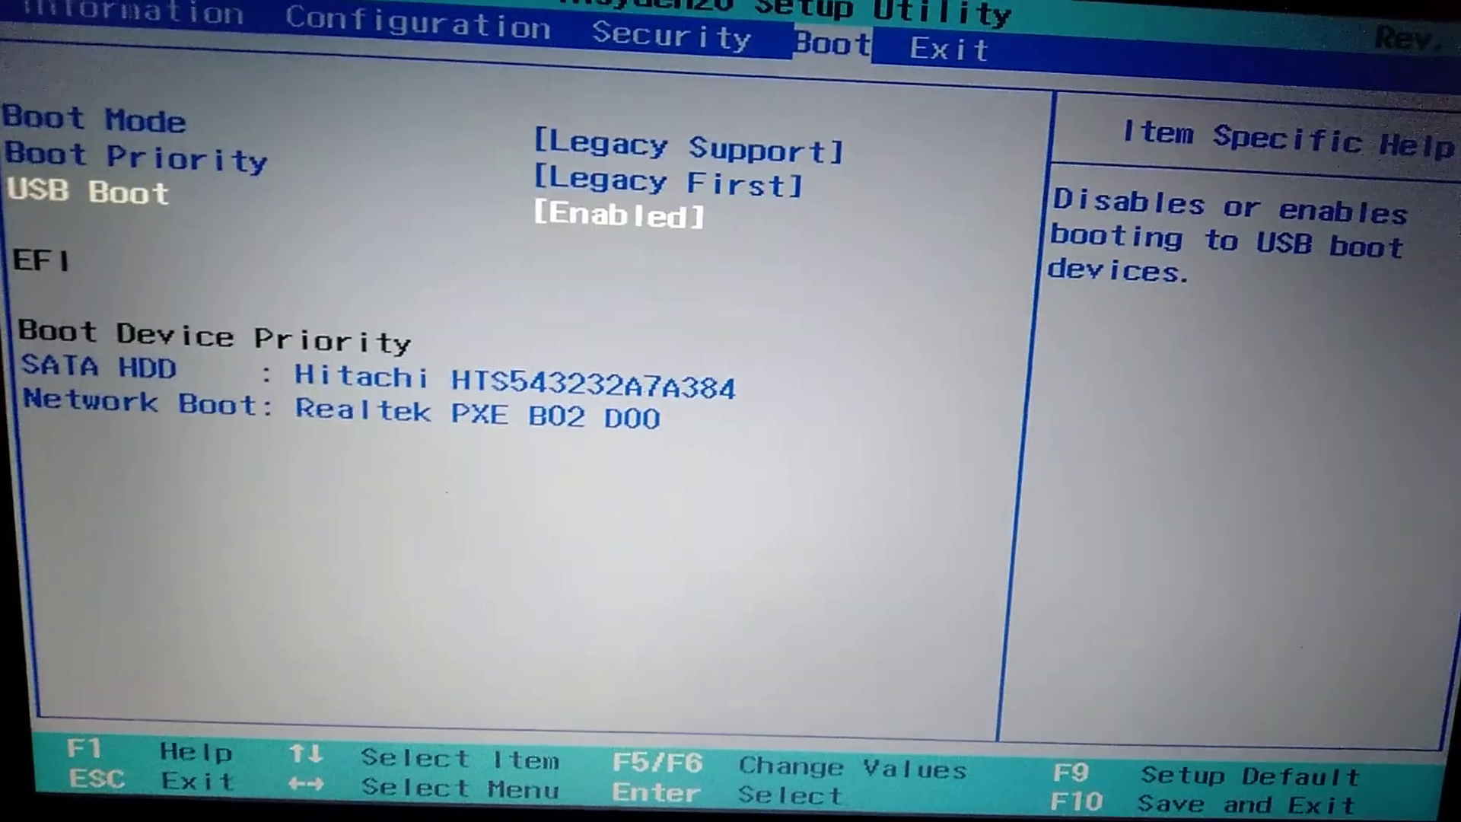
Move the selection from USB Boot down to the SATA HDD Hitachi entry.
{"action": "key", "text": "down"}
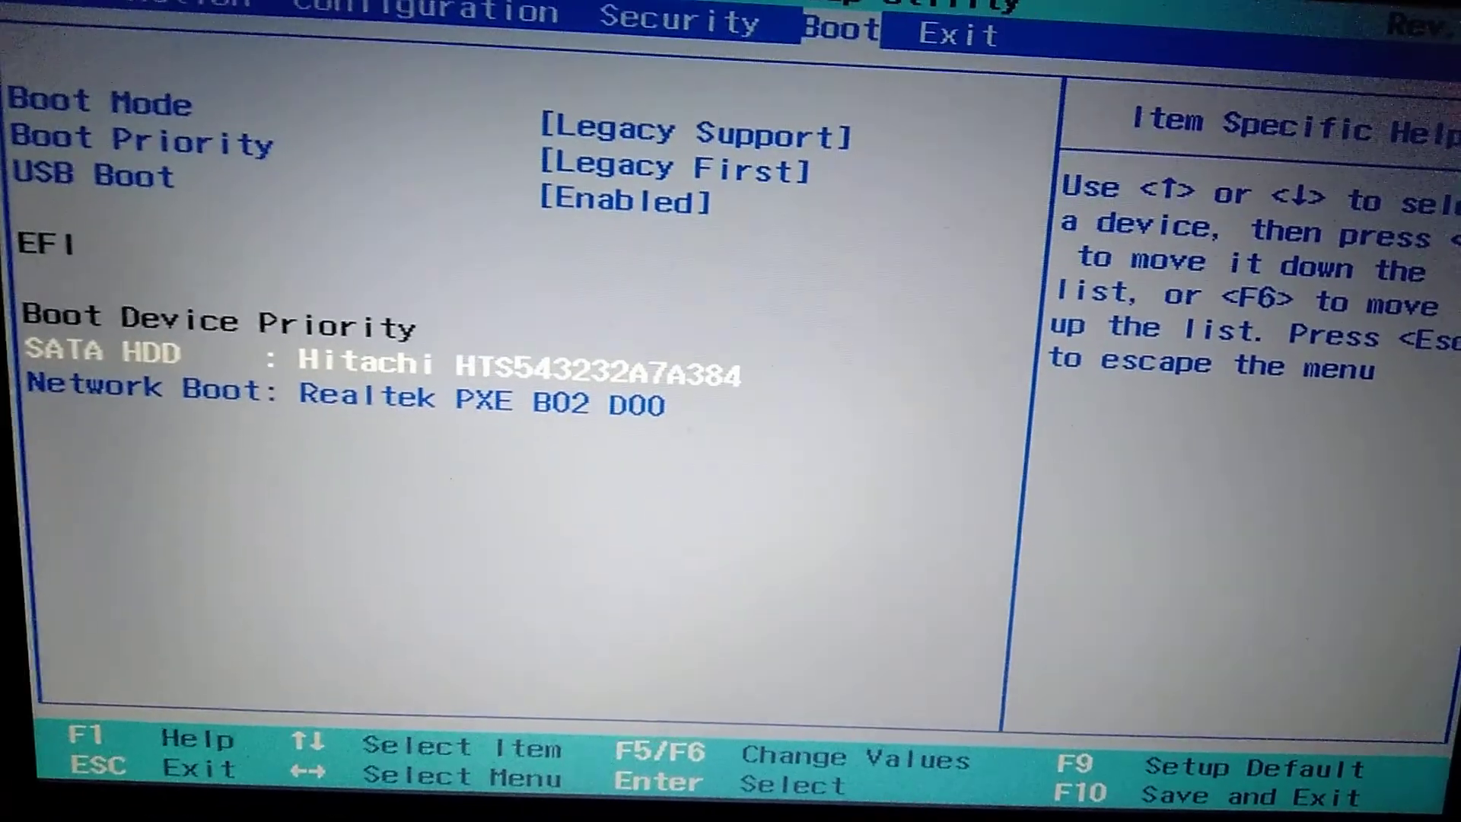